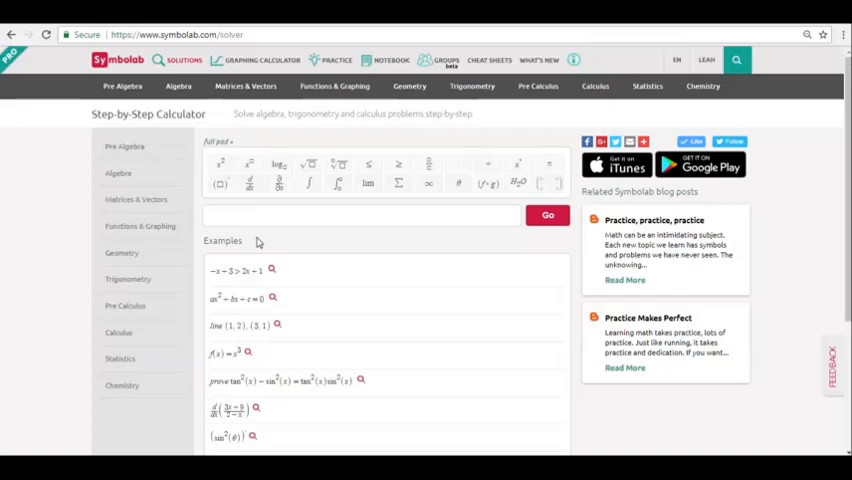
{"action": "mouse_move", "coordinate": [343, 258]}
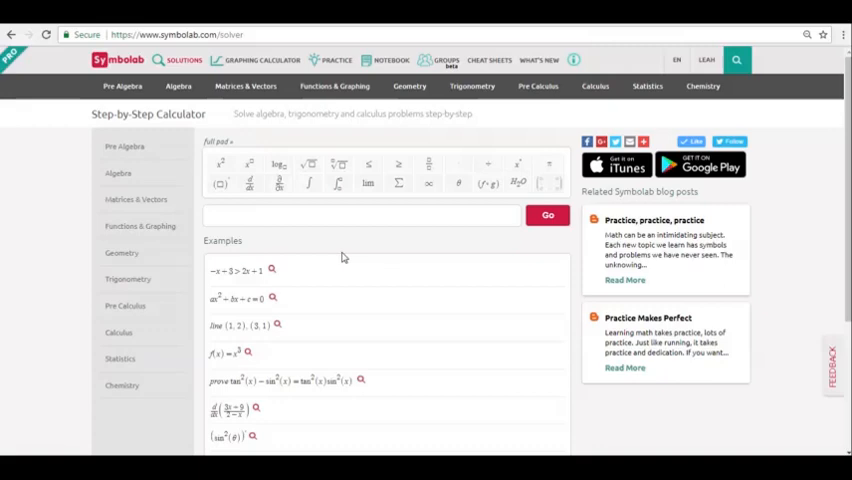
Open the Line Equations calculator from Functions & Graphing, then go to the Percent calculator
{"action": "left_click", "coordinate": [334, 86]}
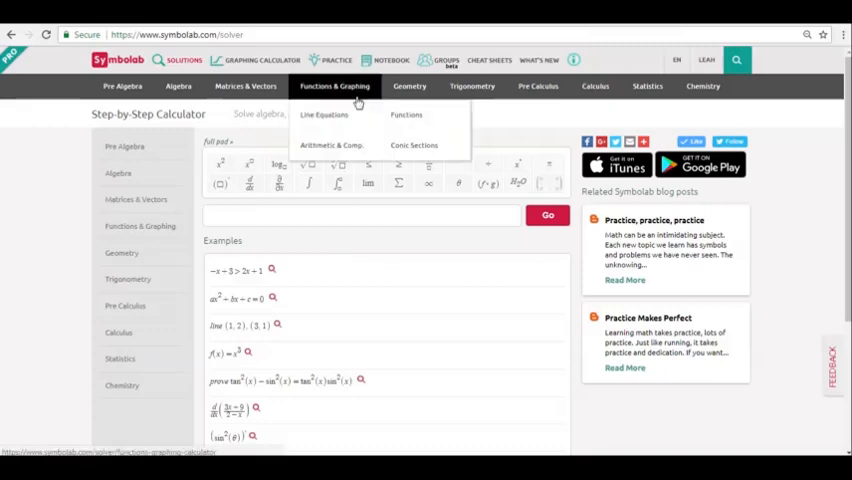
{"action": "left_click", "coordinate": [323, 114]}
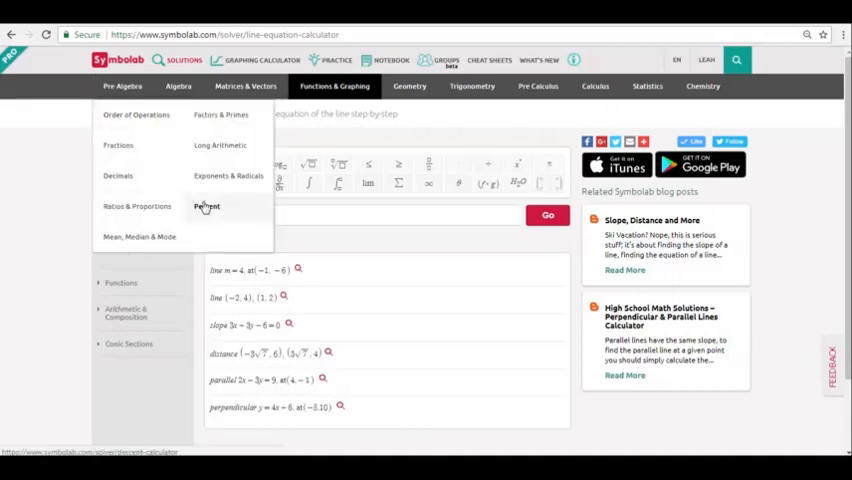
{"action": "left_click", "coordinate": [206, 206]}
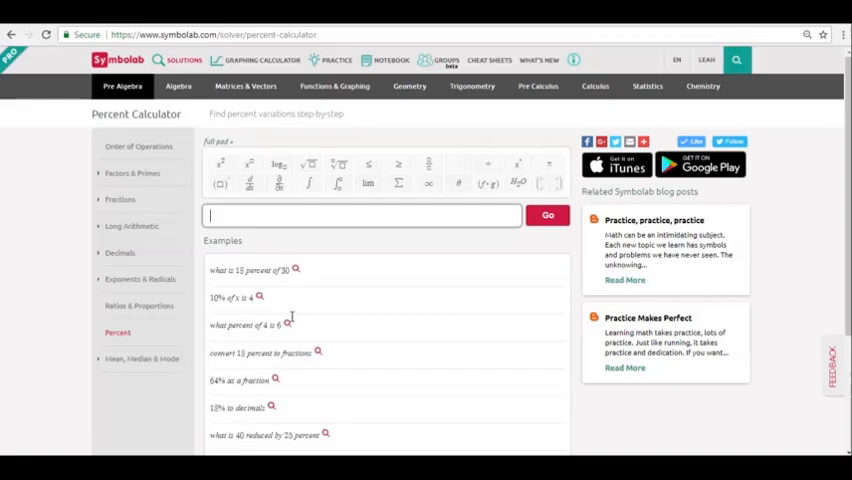
{"action": "mouse_move", "coordinate": [298, 408]}
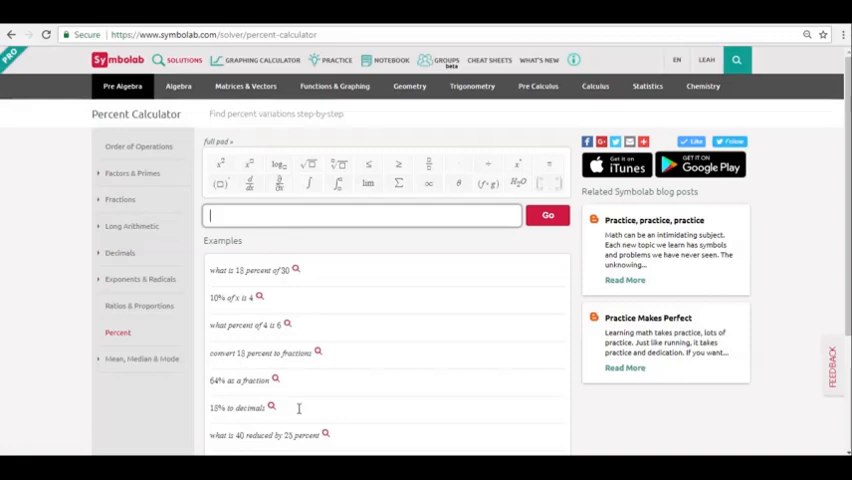
Search the Symbolab site for 'area' to list area solvers
{"action": "left_click", "coordinate": [736, 60]}
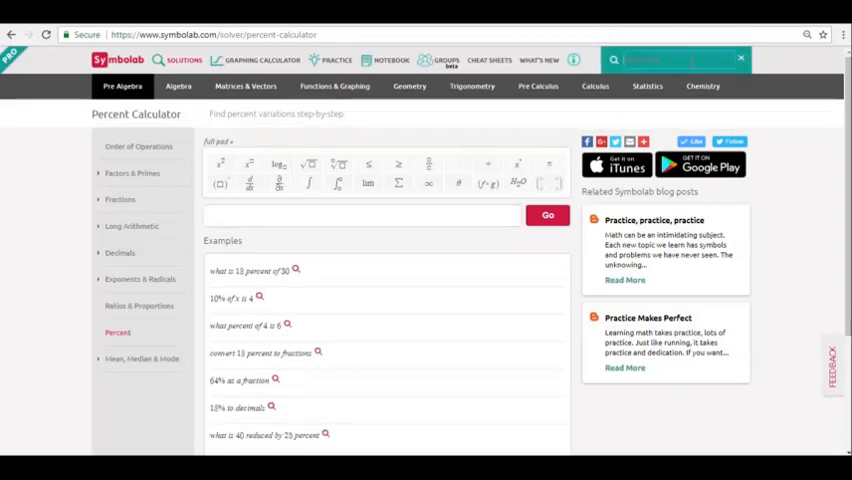
{"action": "type", "text": "area"}
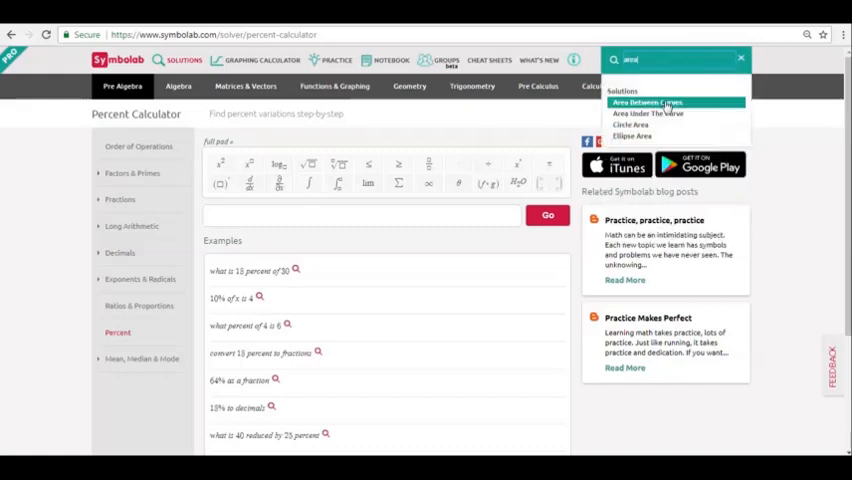